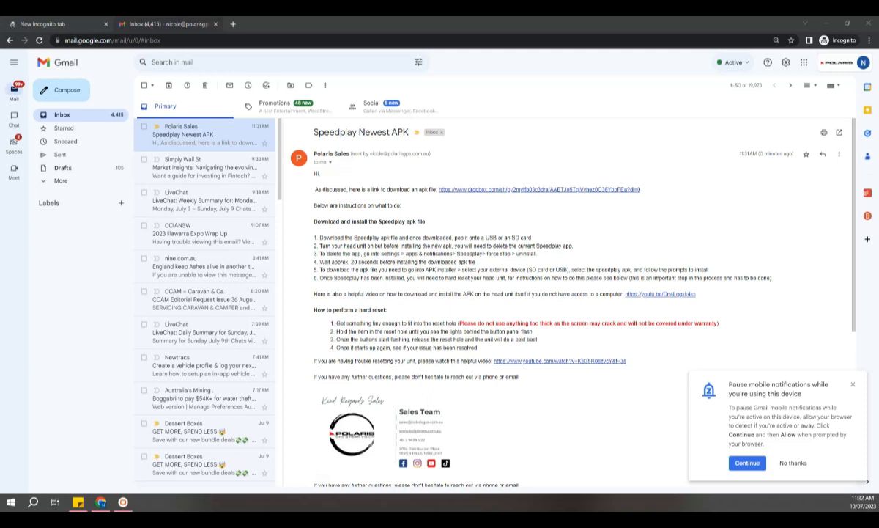
mouse_move(261, 123)
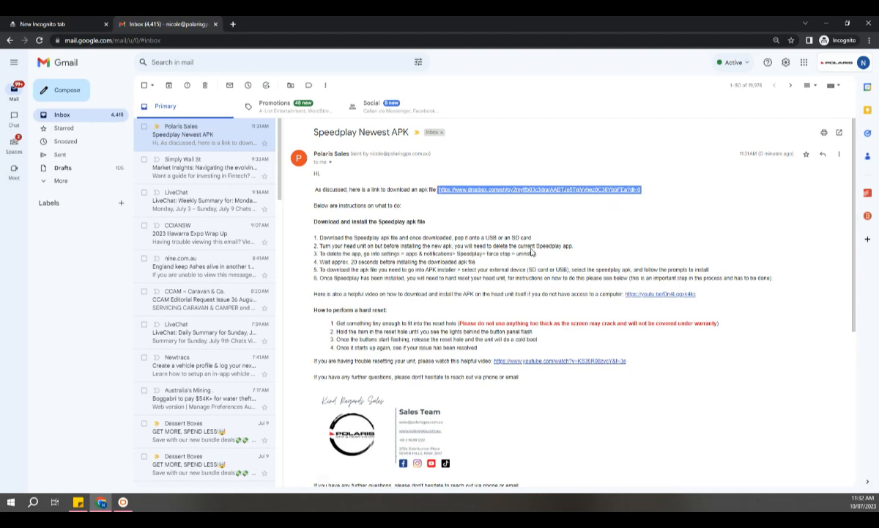
Open the Dropbox download link from the Speedplay Newest APK email in a new tab.
right_click(531, 191)
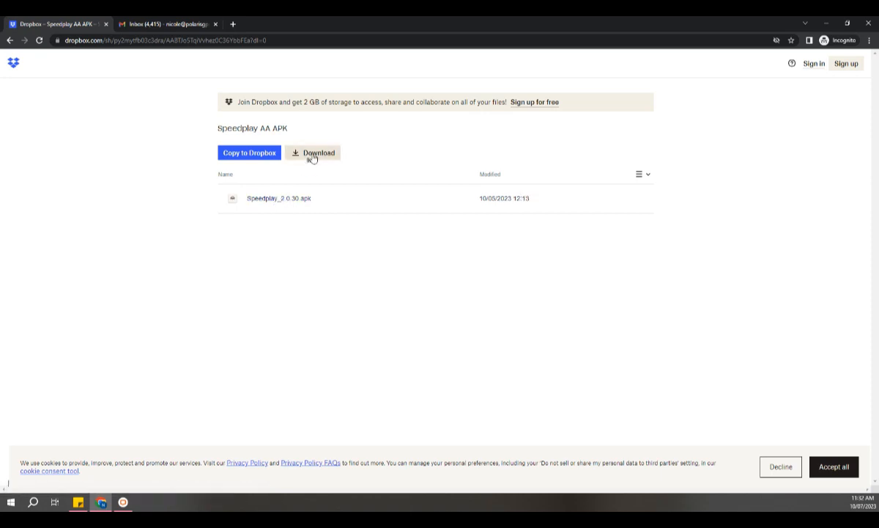
Download the shared Speedplay AA APK folder as a zip and open the downloaded file.
left_click(314, 153)
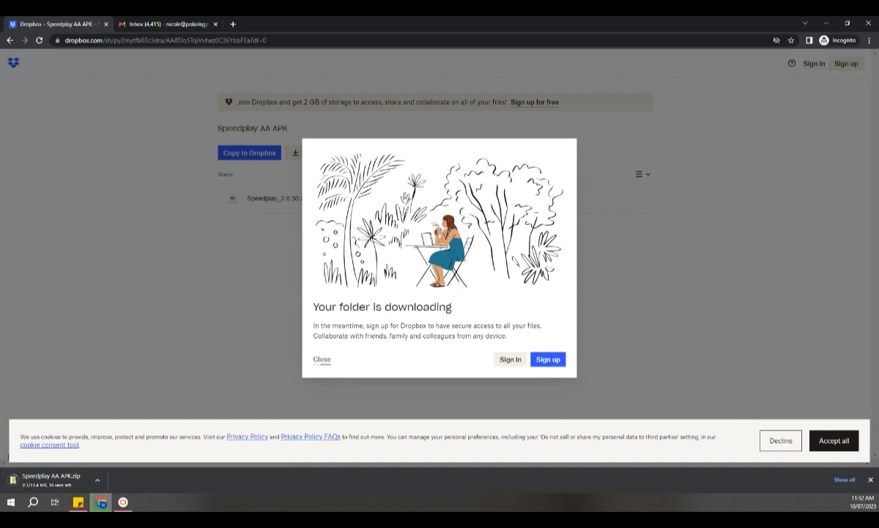
left_click(321, 359)
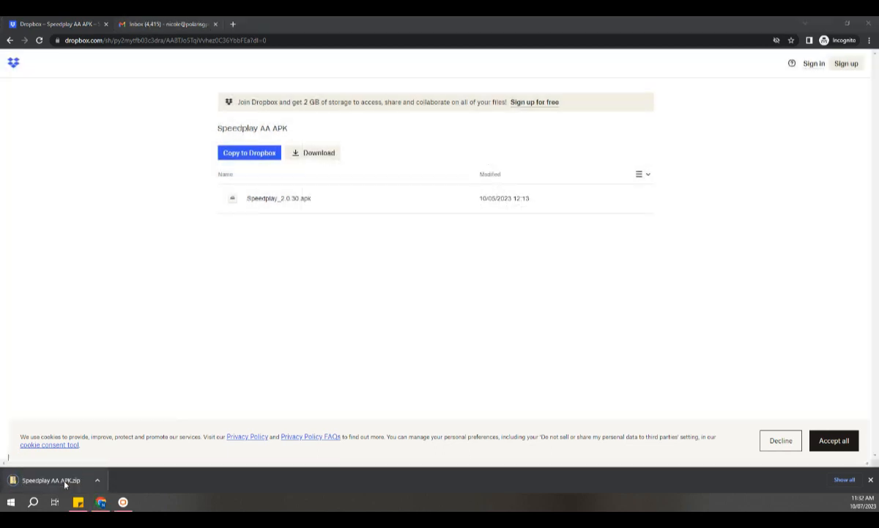
left_click(52, 481)
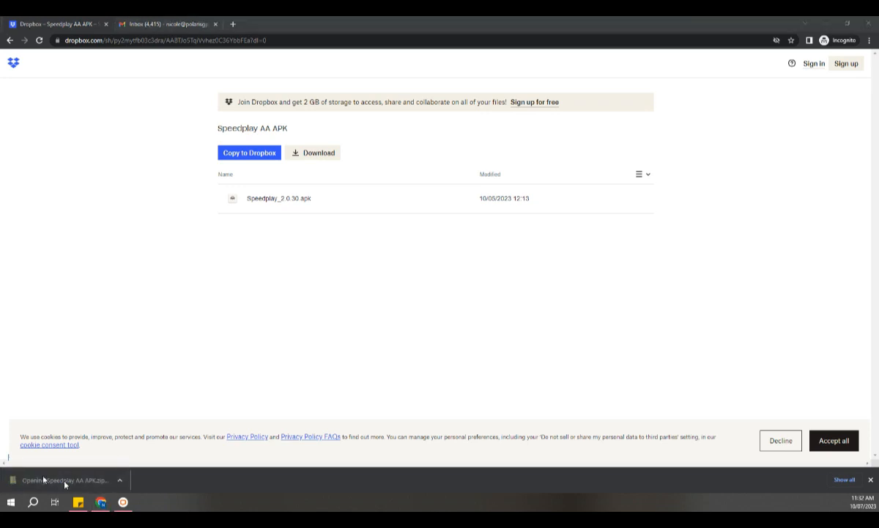
Copy the Speedplay 2.0.30 APK from the zip onto USB Drive (D:) and maximize its window.
left_click(64, 481)
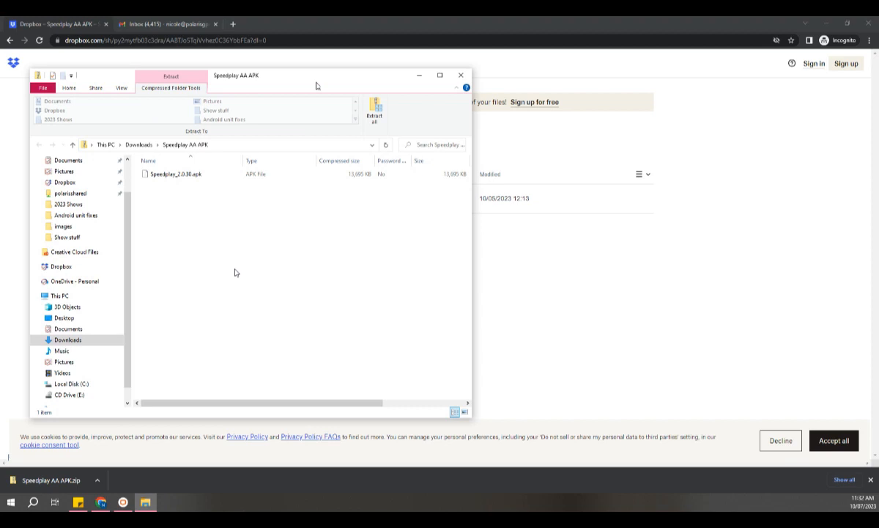
mouse_move(551, 305)
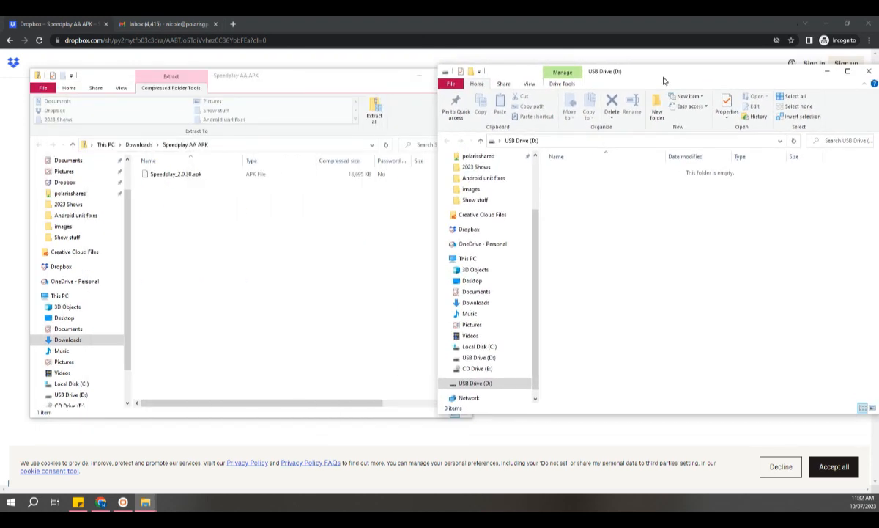
left_click_drag(176, 173, 687, 276)
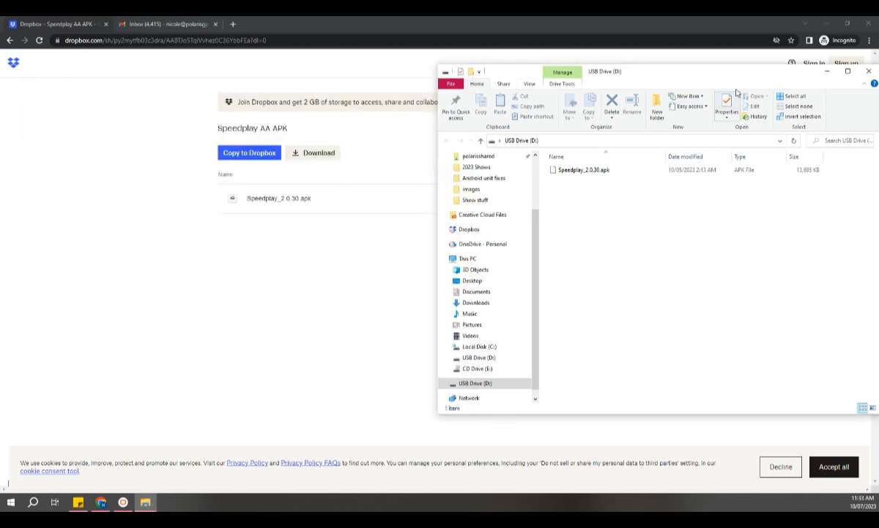
left_click(847, 70)
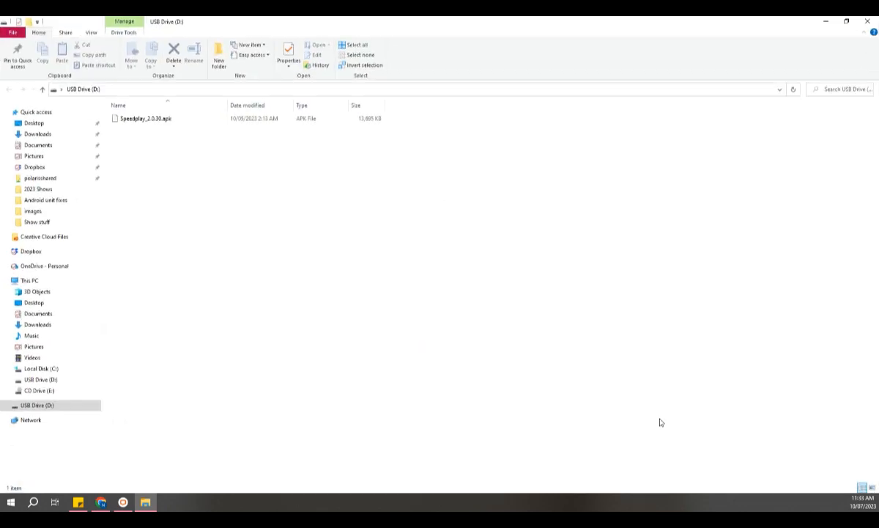
mouse_move(285, 262)
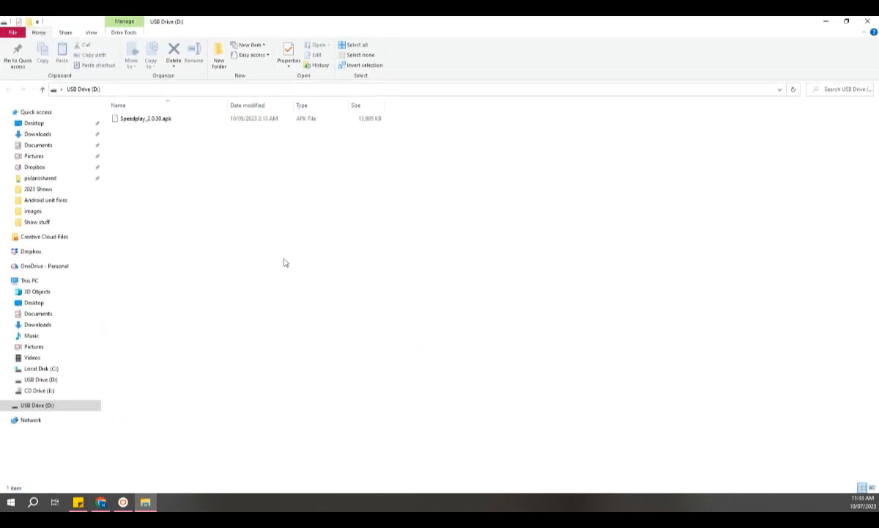
mouse_move(661, 422)
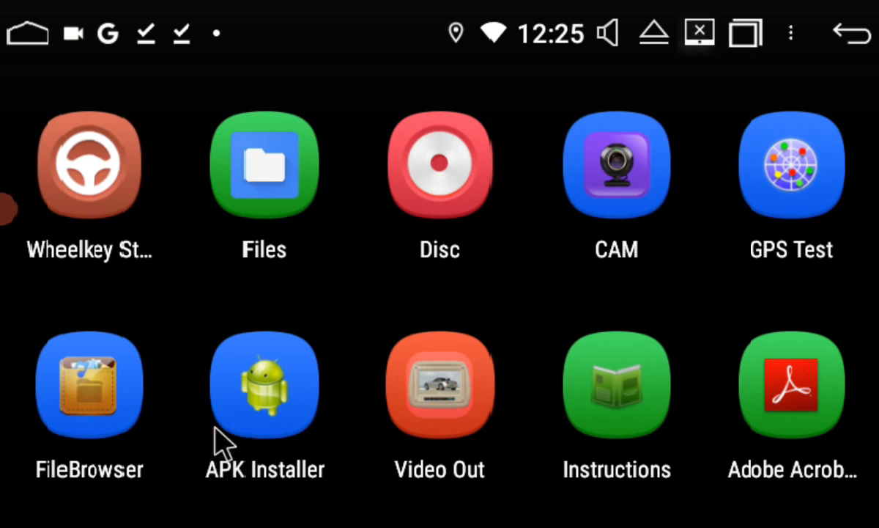
mouse_move(271, 417)
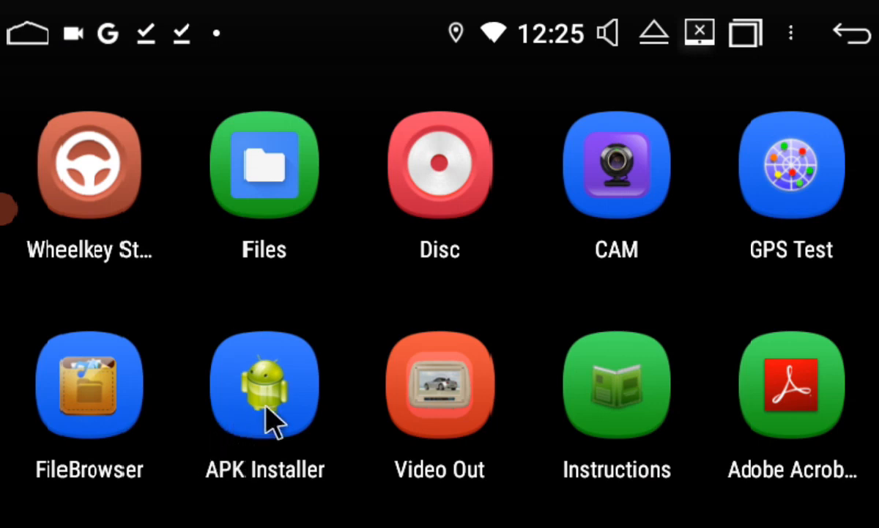
Launch APK Installer on the head unit and browse /storage/GPSCard listing the APK files.
left_click(264, 384)
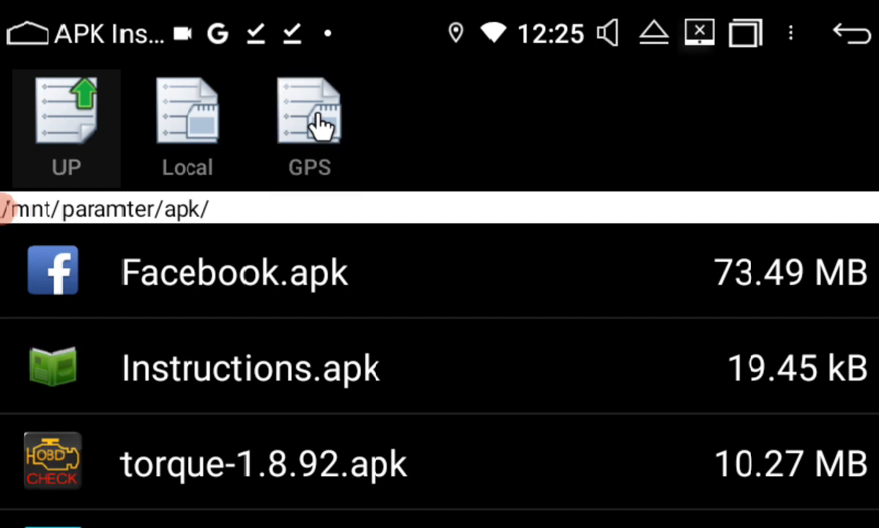
left_click(308, 110)
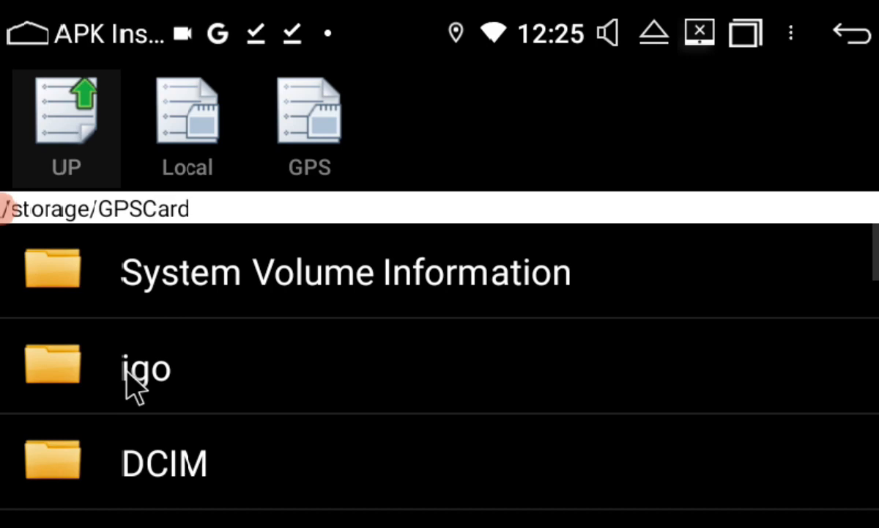
scroll("down", 3)
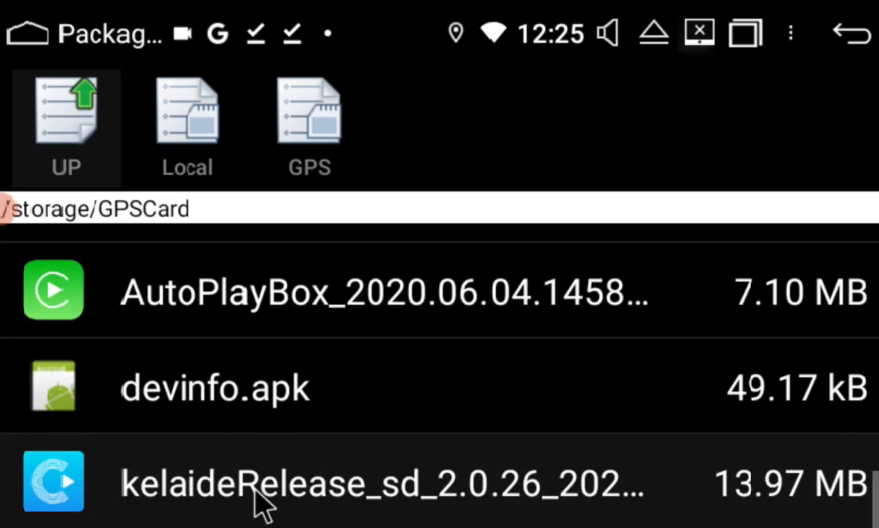
Install the kelaideRelease SpeedPlay APK from the card and launch the updated app.
left_click(381, 482)
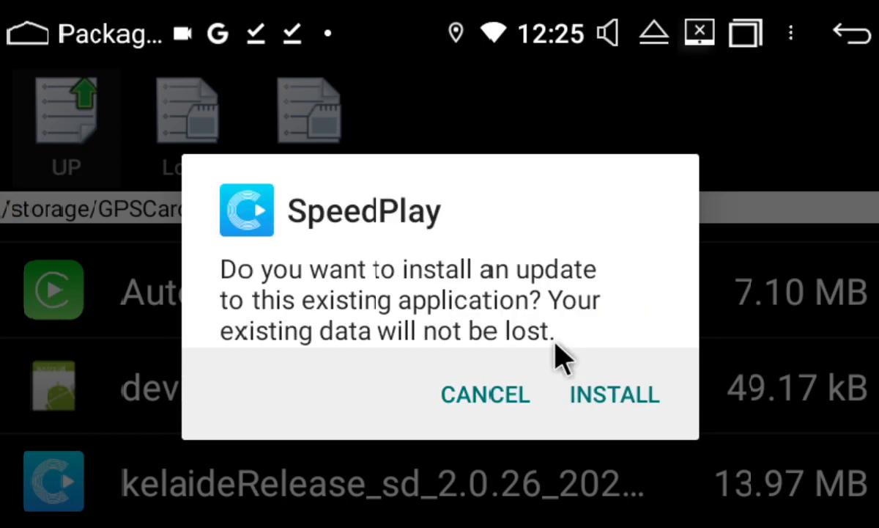
left_click(614, 394)
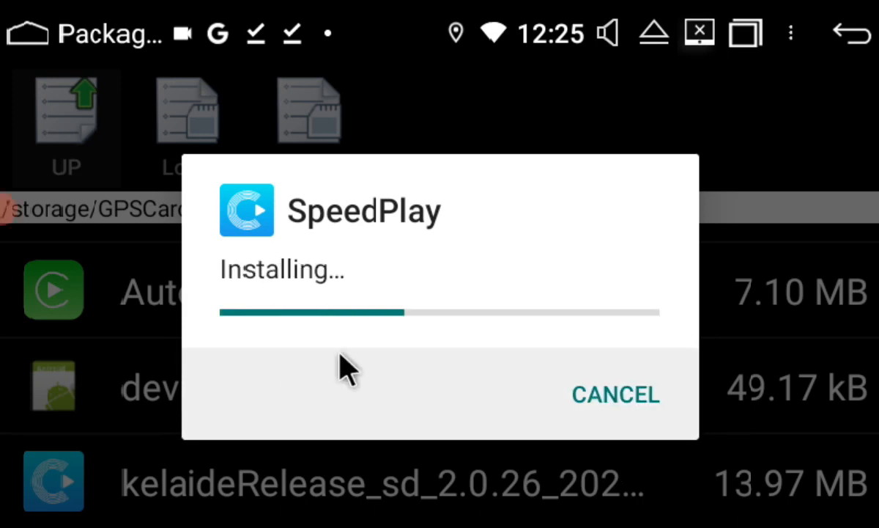
mouse_move(495, 378)
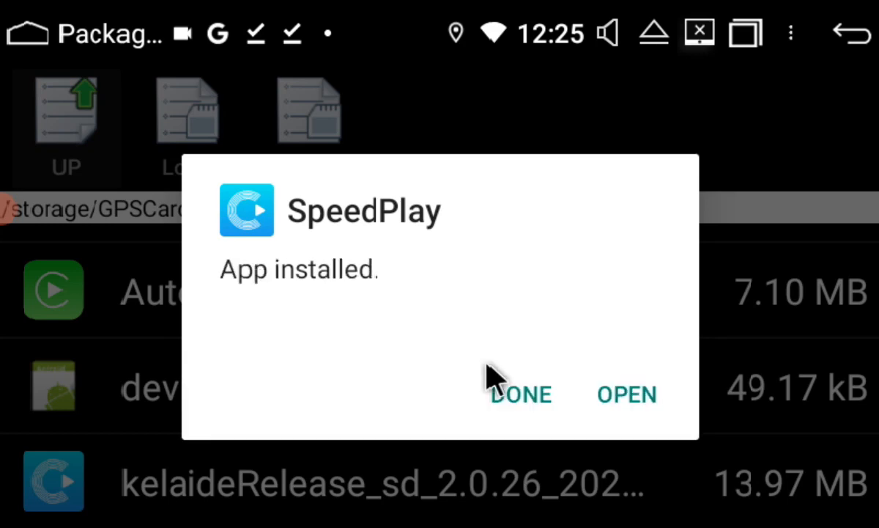
mouse_move(521, 381)
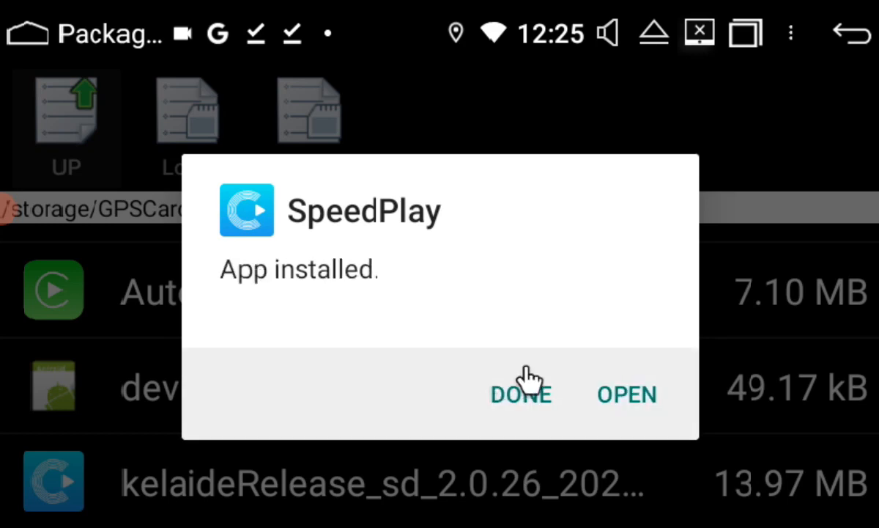
left_click(628, 393)
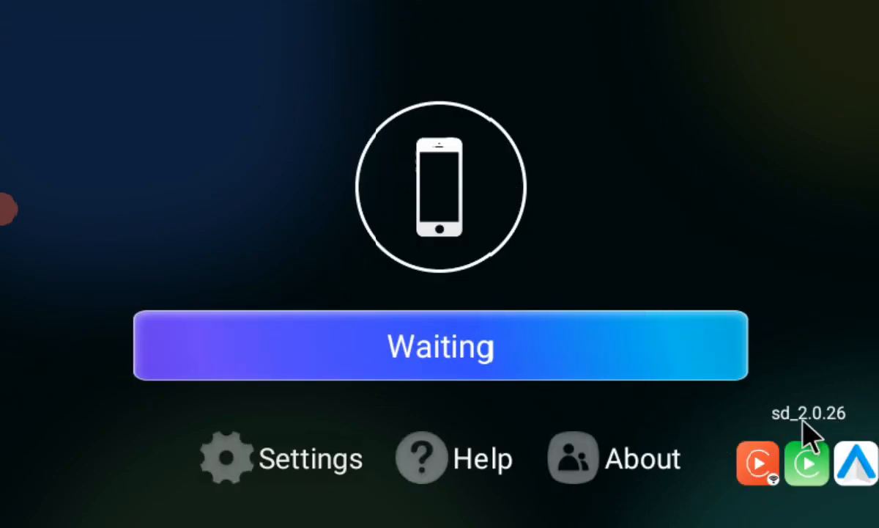
mouse_move(301, 164)
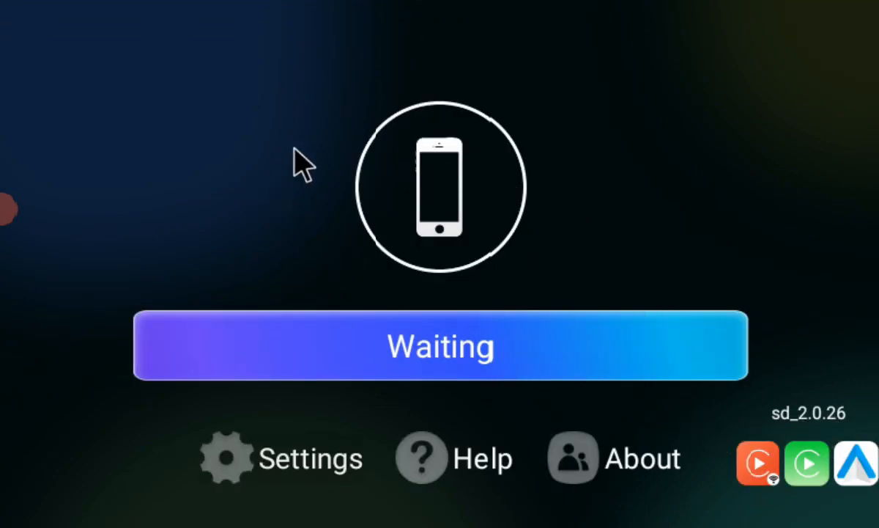